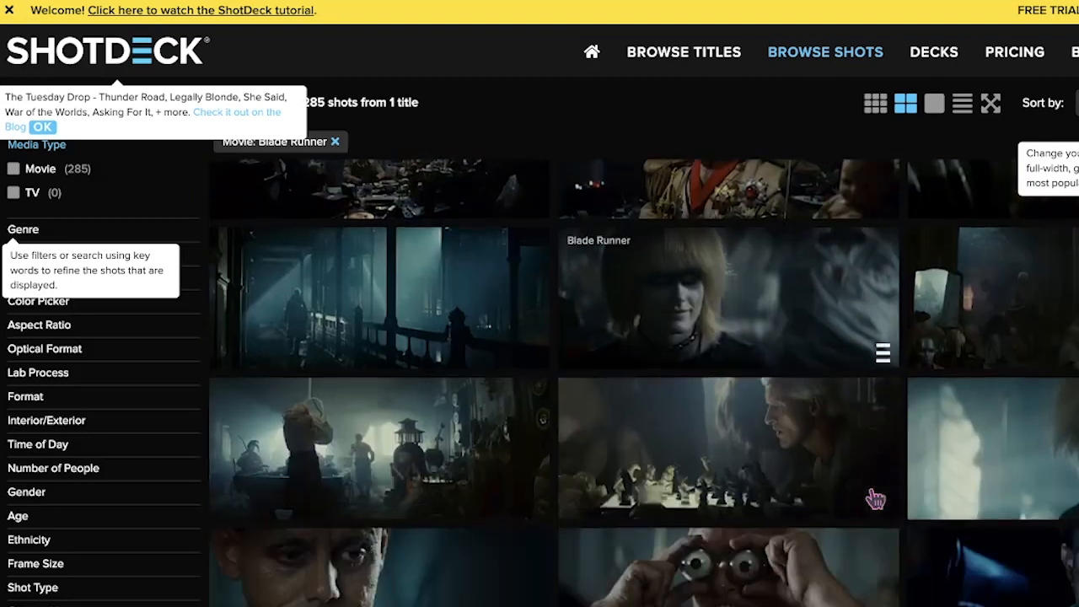
- Scroll the Blade Runner shots and open the white-haired man bowing in the rain
{"action": "scroll", "scroll_direction": "down", "scroll_amount": 3}
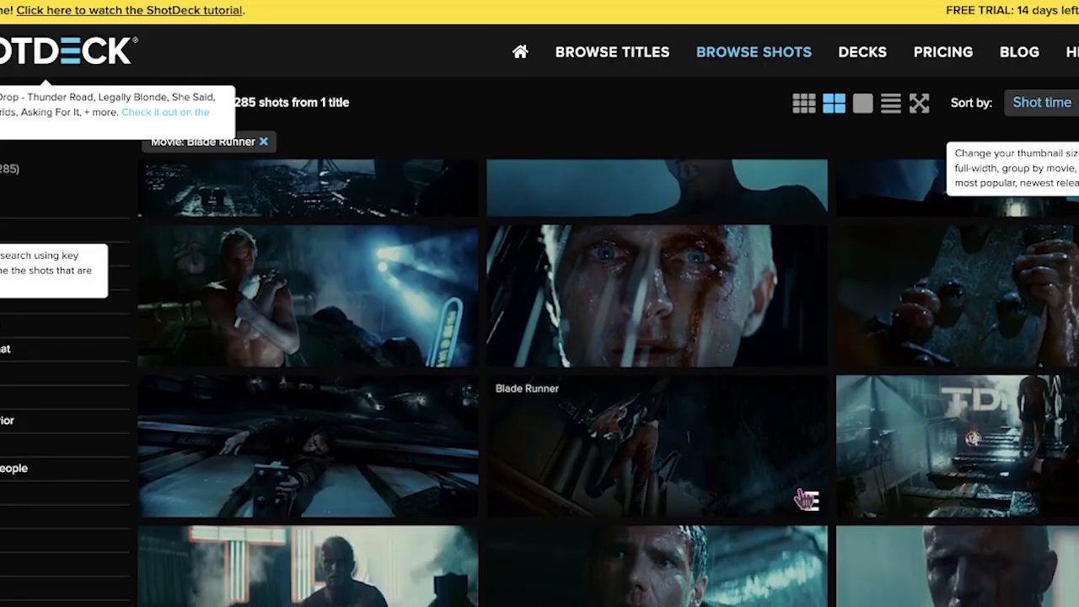
{"action": "scroll", "scroll_direction": "down", "scroll_amount": 3}
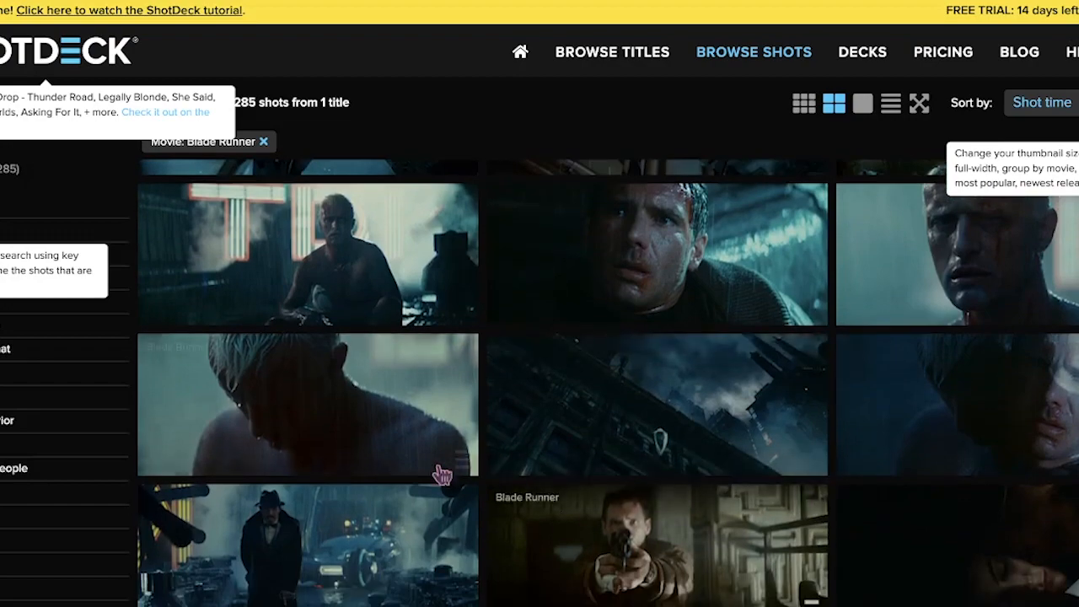
{"action": "left_click", "coordinate": [306, 404]}
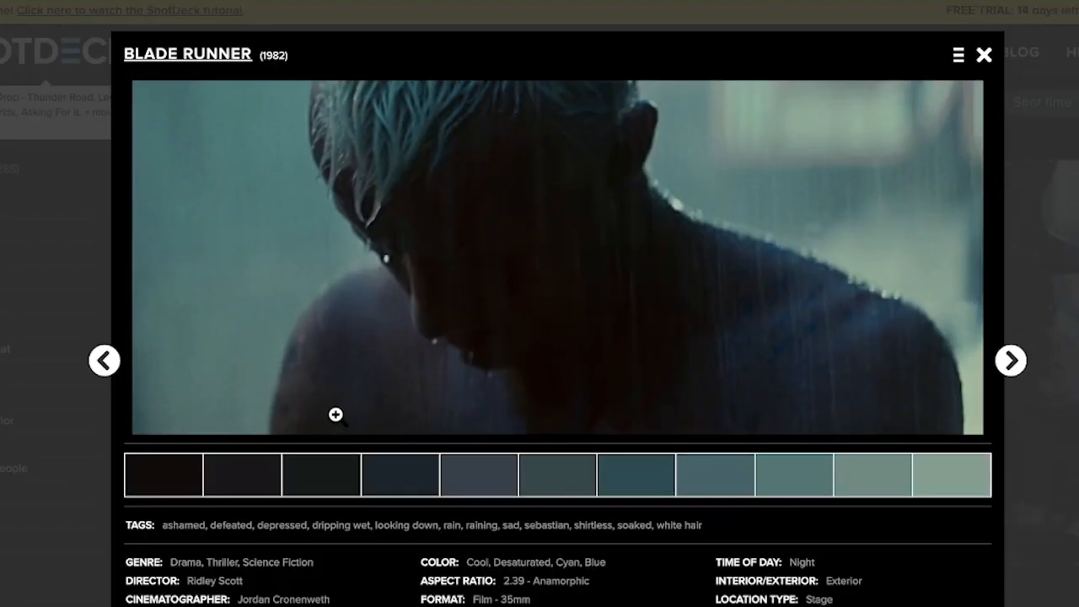
{"action": "right_click", "coordinate": [493, 244]}
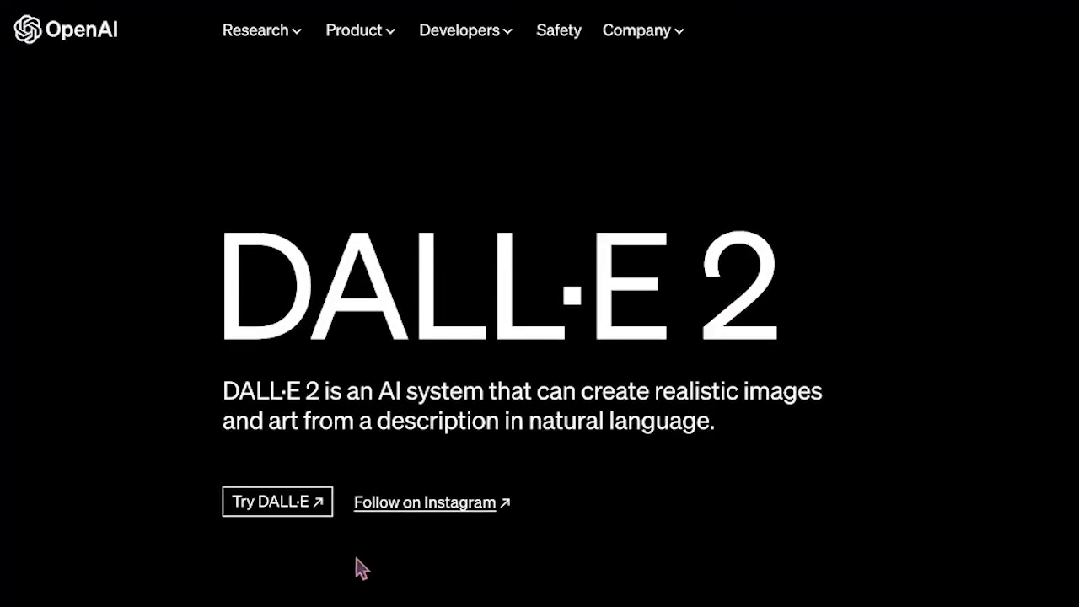
- Open the DALL·E 2 generation of the bleached-haired man in rain and save it
{"action": "left_click", "coordinate": [277, 502]}
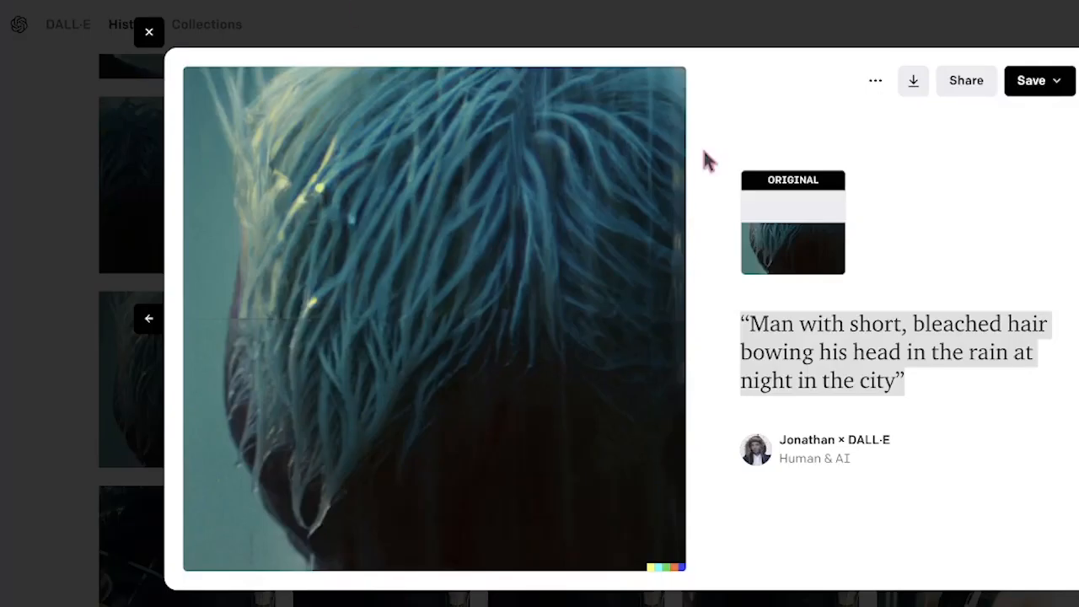
{"action": "mouse_move", "coordinate": [893, 384]}
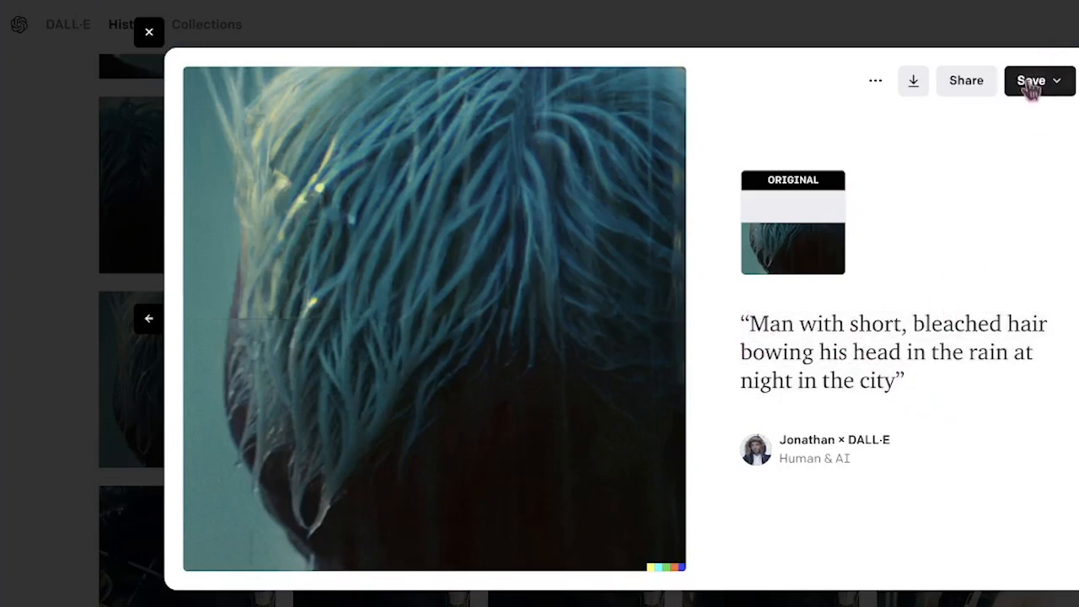
{"action": "left_click", "coordinate": [1030, 80]}
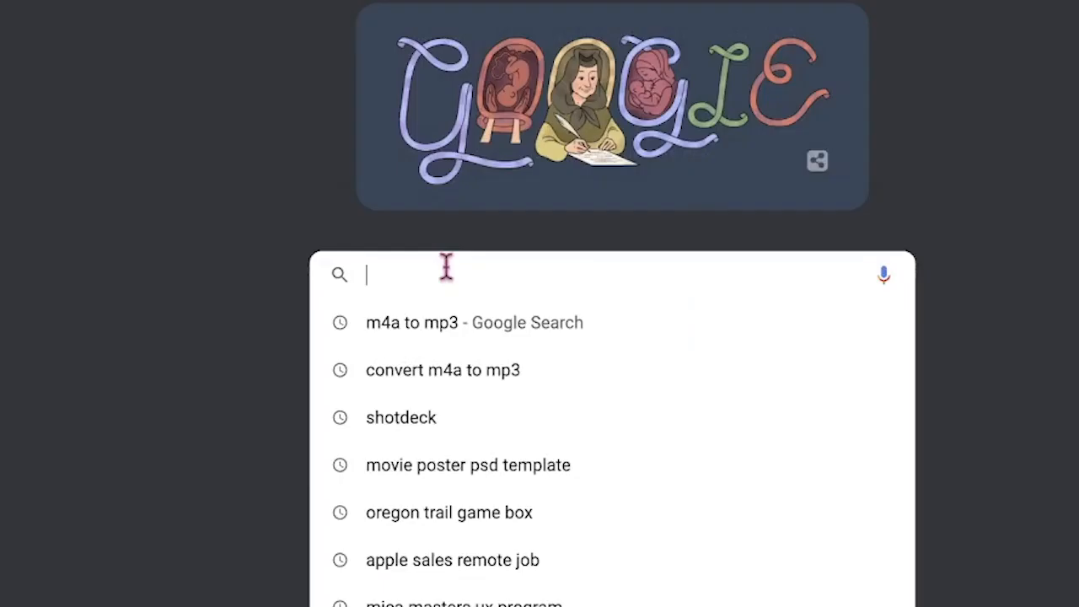
- Search 'blade runner' on dafont.com, then on IMDb
{"action": "left_click", "coordinate": [467, 464]}
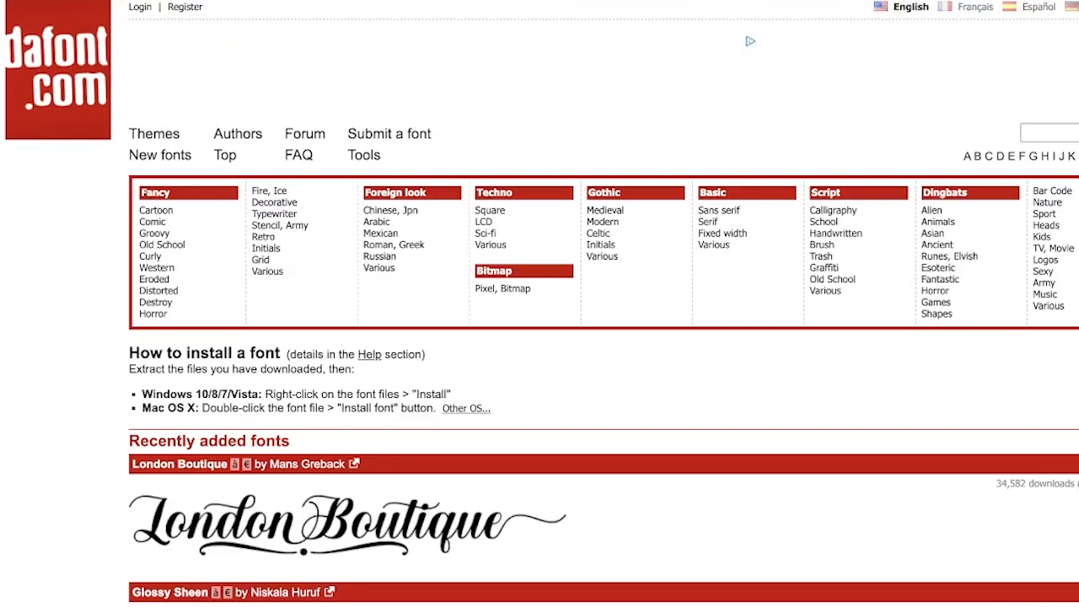
{"action": "type", "text": "blade runner"}
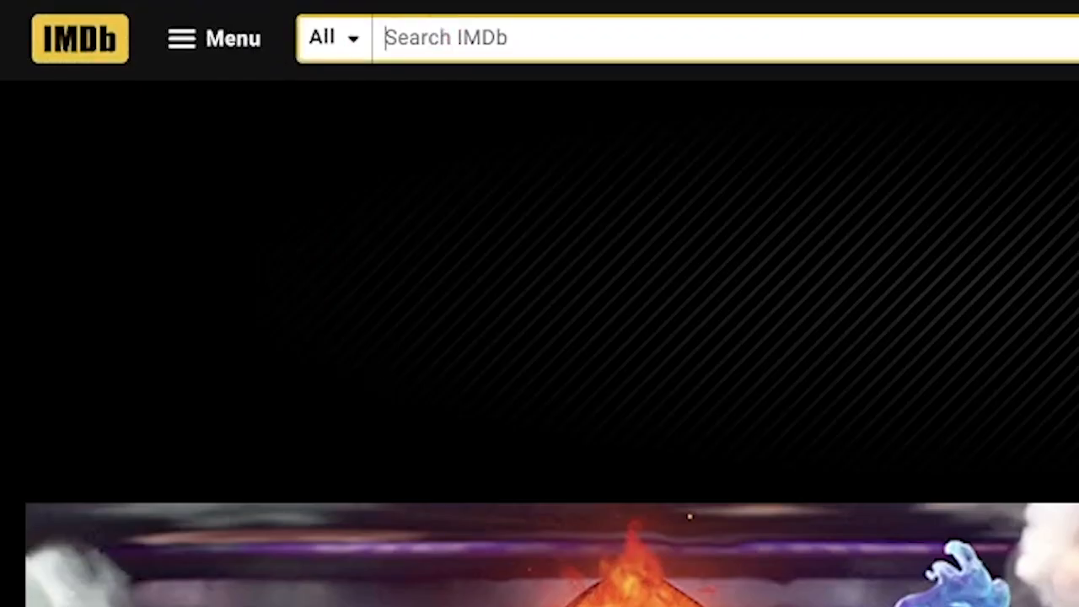
{"action": "type", "text": "blade runner"}
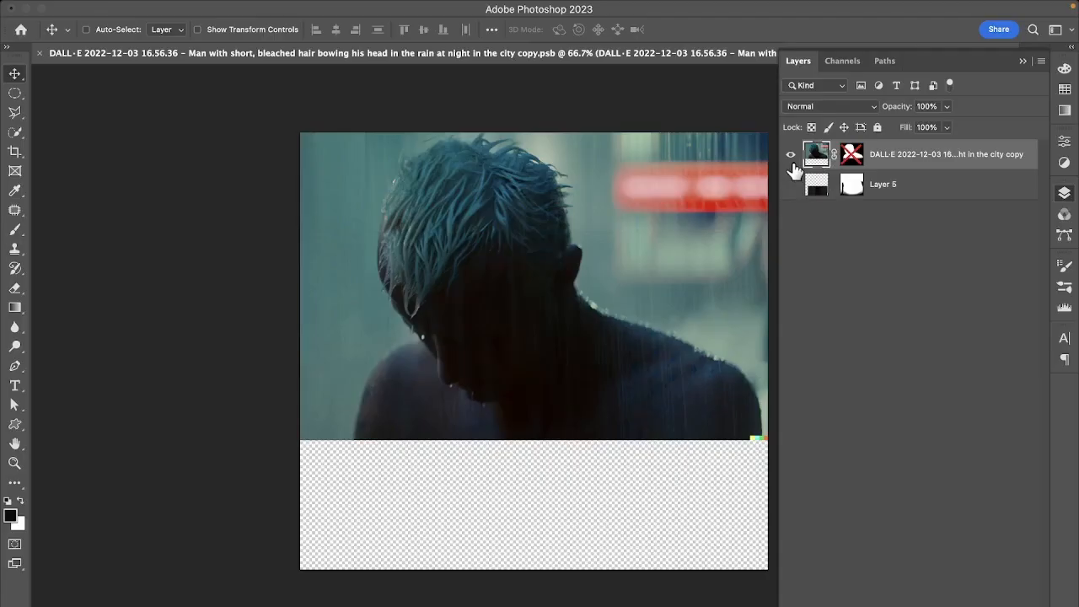
{"action": "mouse_move", "coordinate": [790, 185]}
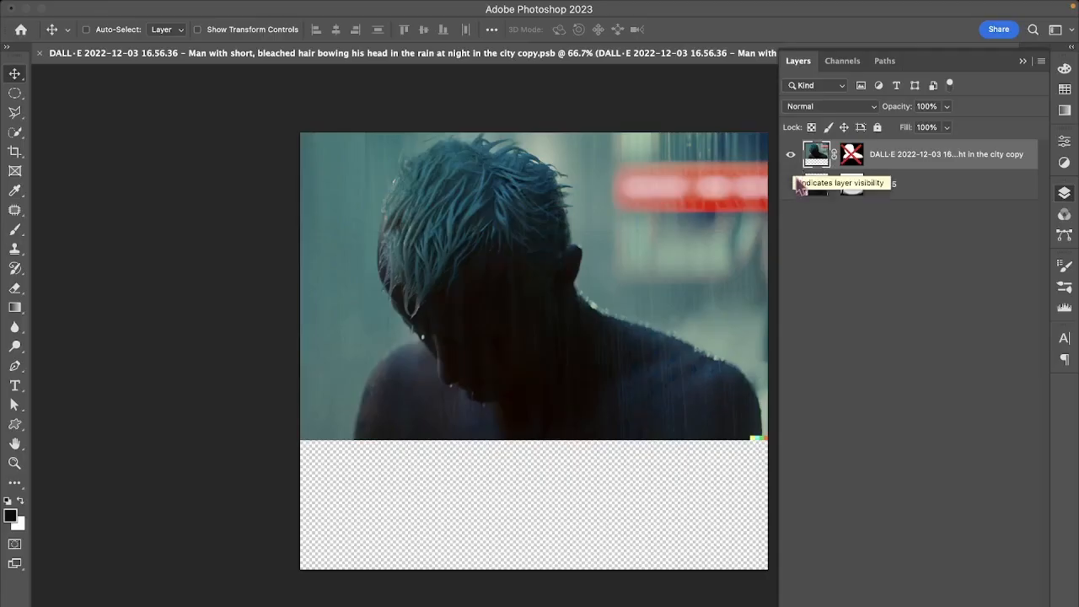
- Hide Layer 5, Content-Aware Scale the bottom strip downward, and select the man
{"action": "left_click", "coordinate": [791, 183]}
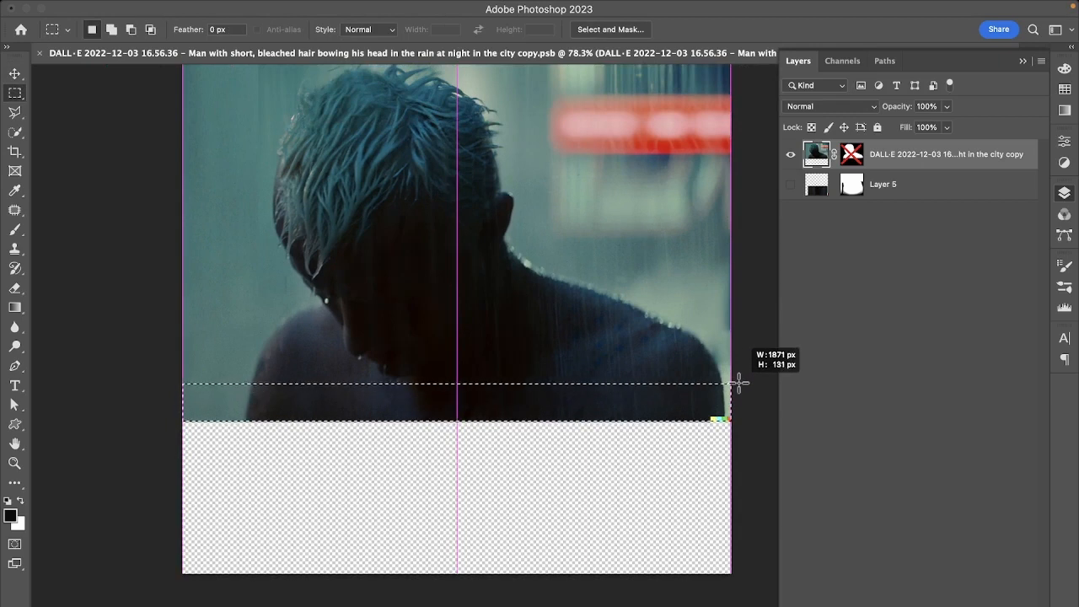
{"action": "left_click", "coordinate": [146, 8]}
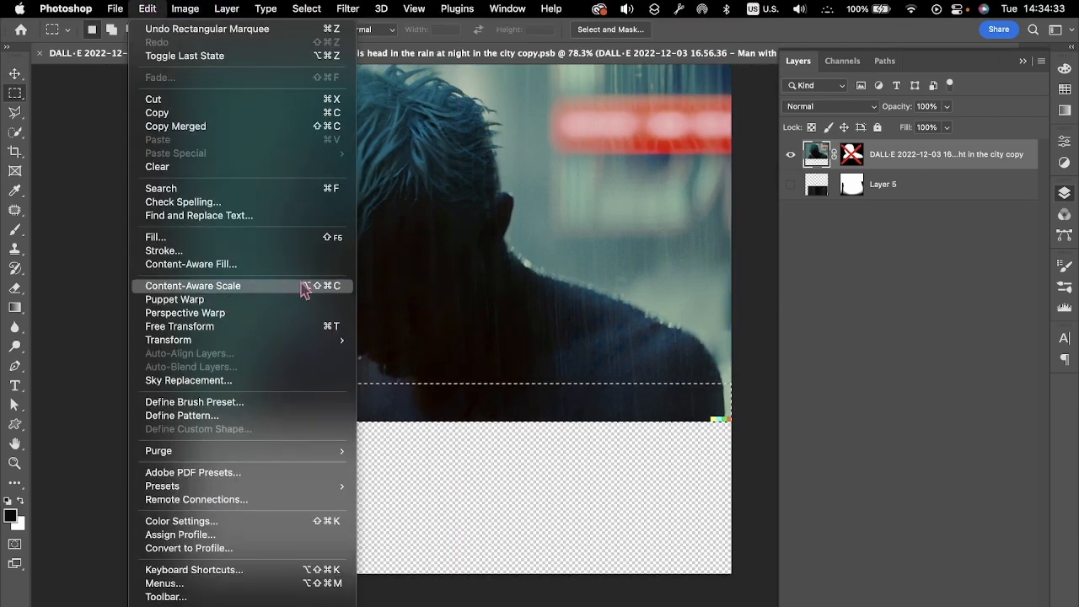
{"action": "left_click", "coordinate": [192, 285]}
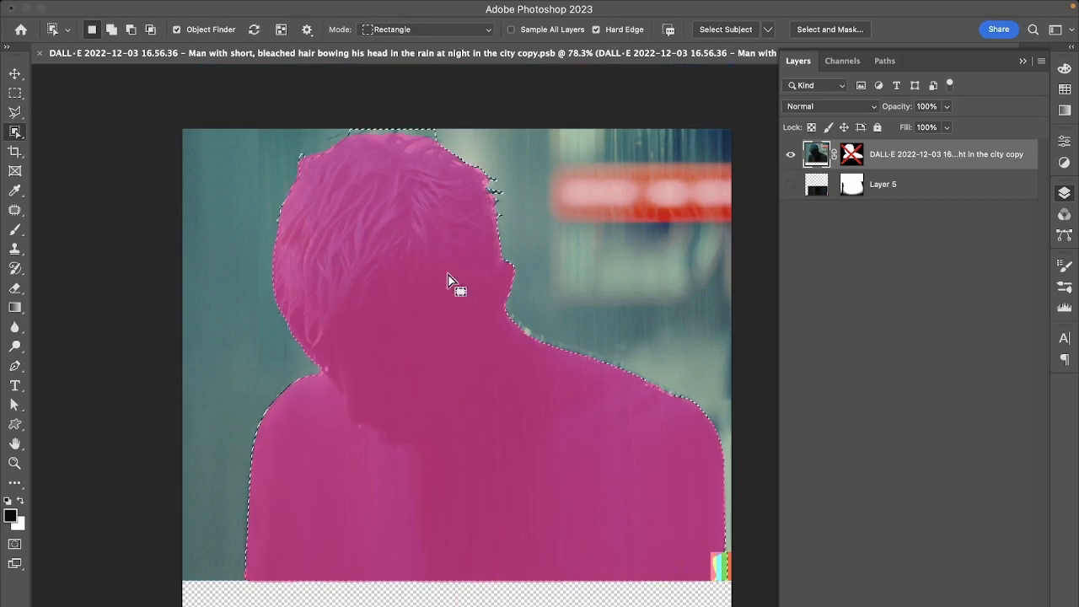
{"action": "left_click", "coordinate": [790, 184]}
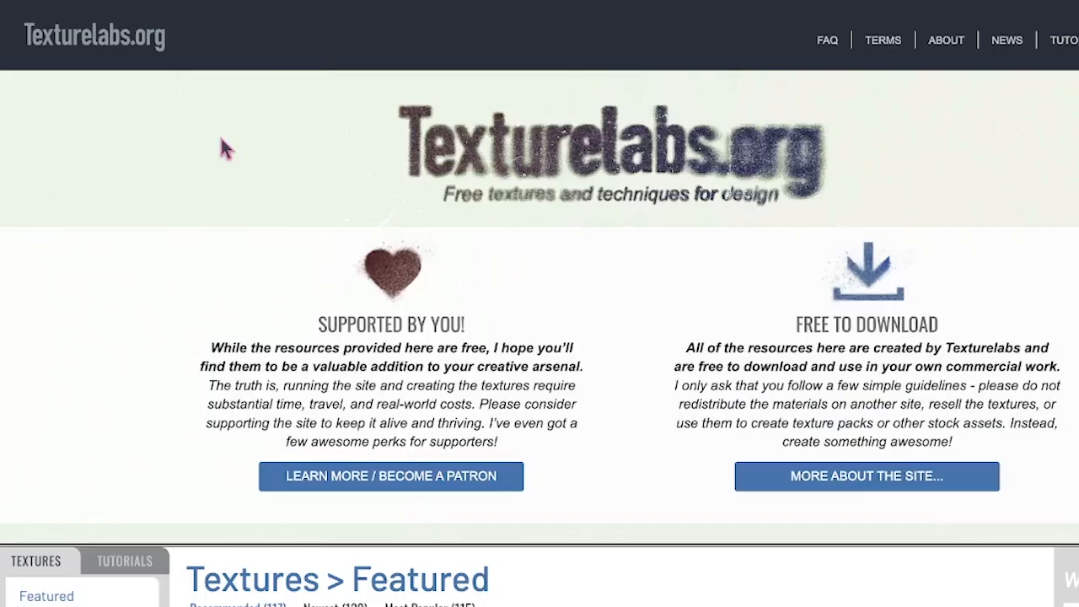
- Browse Texturelabs' Atmosphere textures for a rain overlay to blur in Photoshop
{"action": "scroll", "scroll_direction": "down", "scroll_amount": 3}
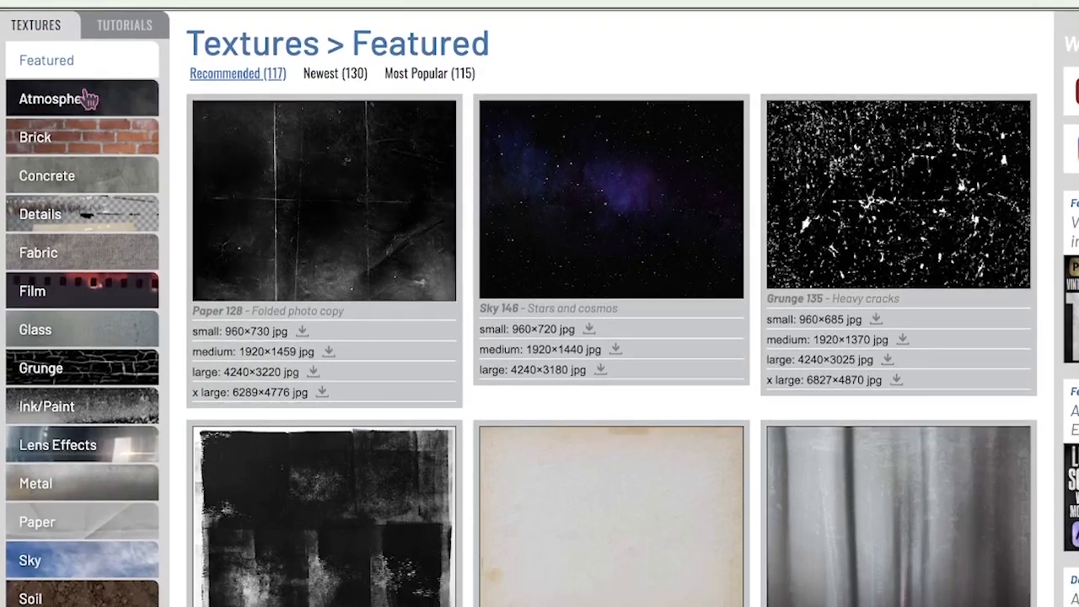
{"action": "left_click", "coordinate": [62, 98]}
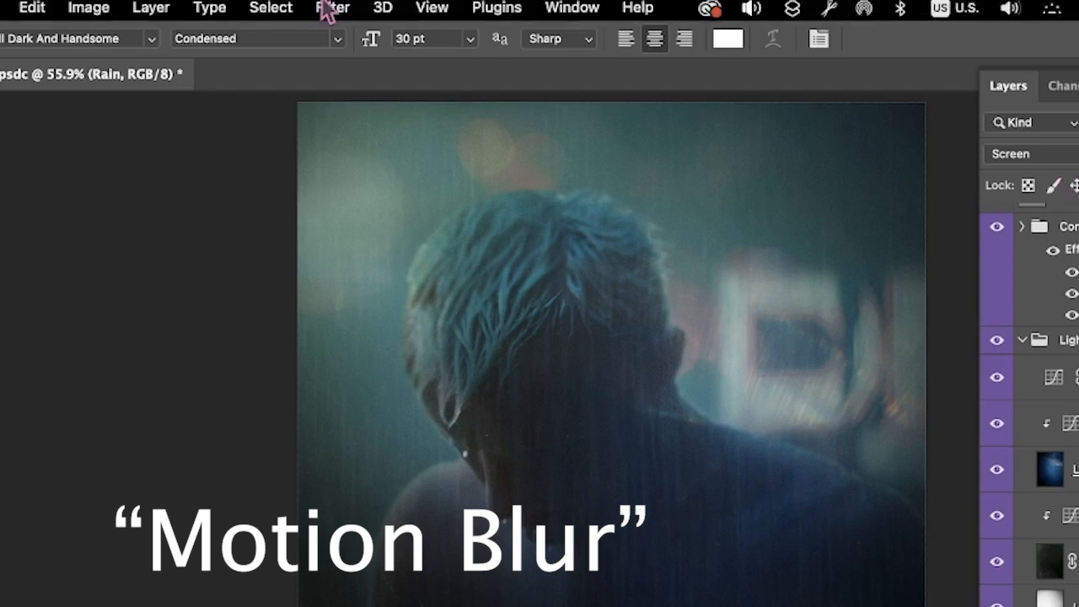
{"action": "left_click", "coordinate": [331, 9]}
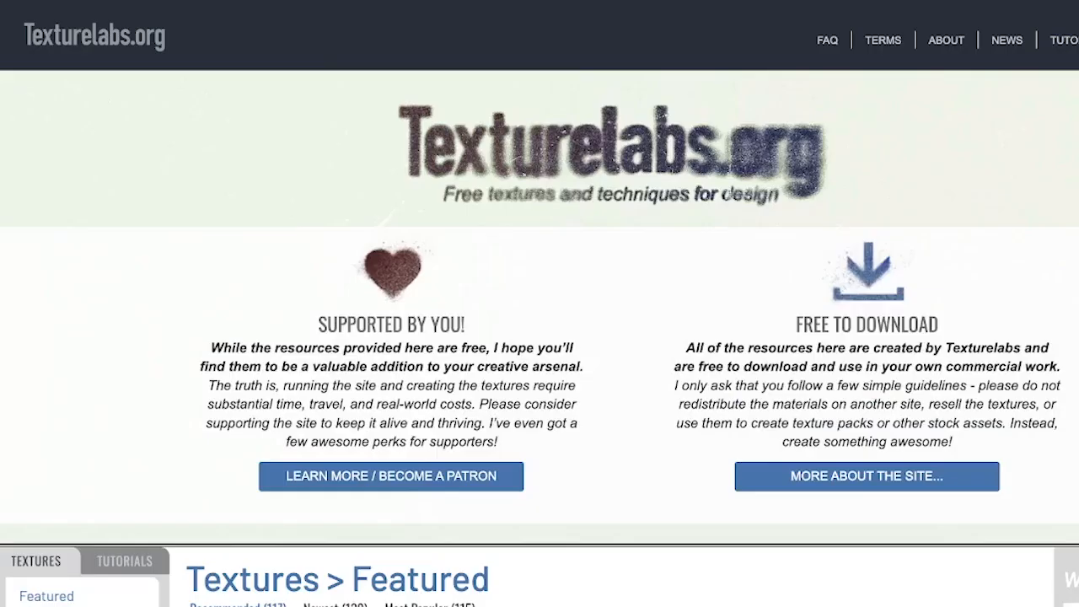
{"action": "scroll", "scroll_direction": "down", "scroll_amount": 3}
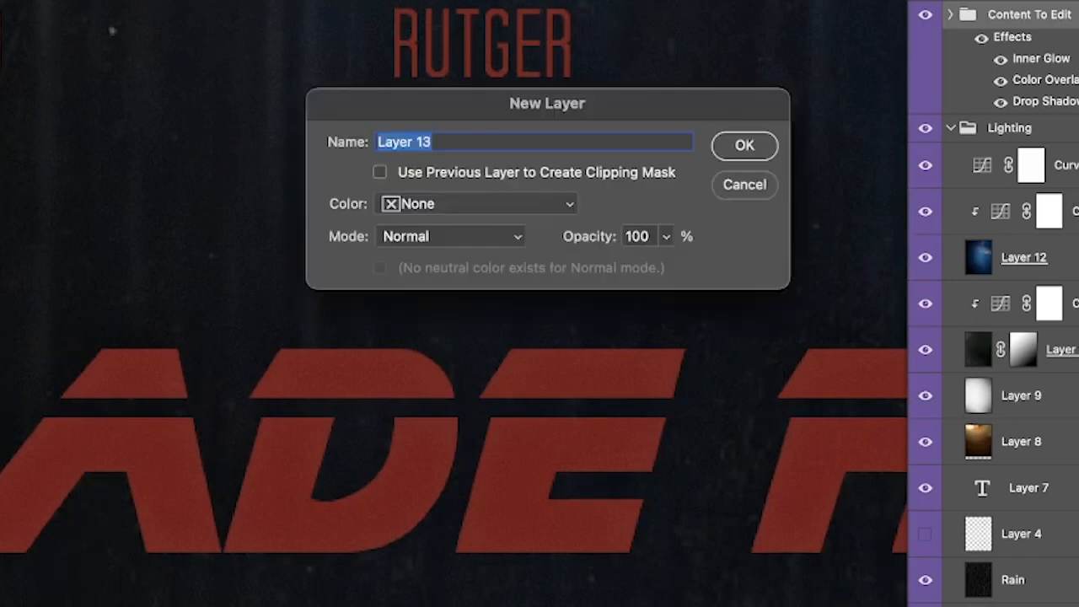
- Create a 50%-gray Soft Light layer named 'Grain' and apply Add Noise to it
{"action": "type", "text": "G"}
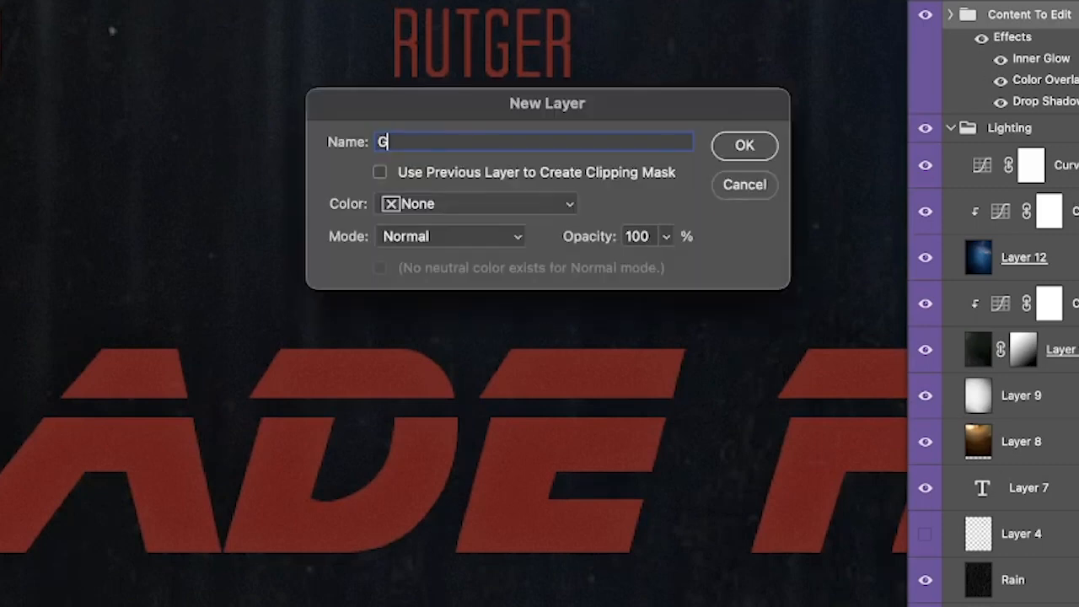
{"action": "type", "text": "rain"}
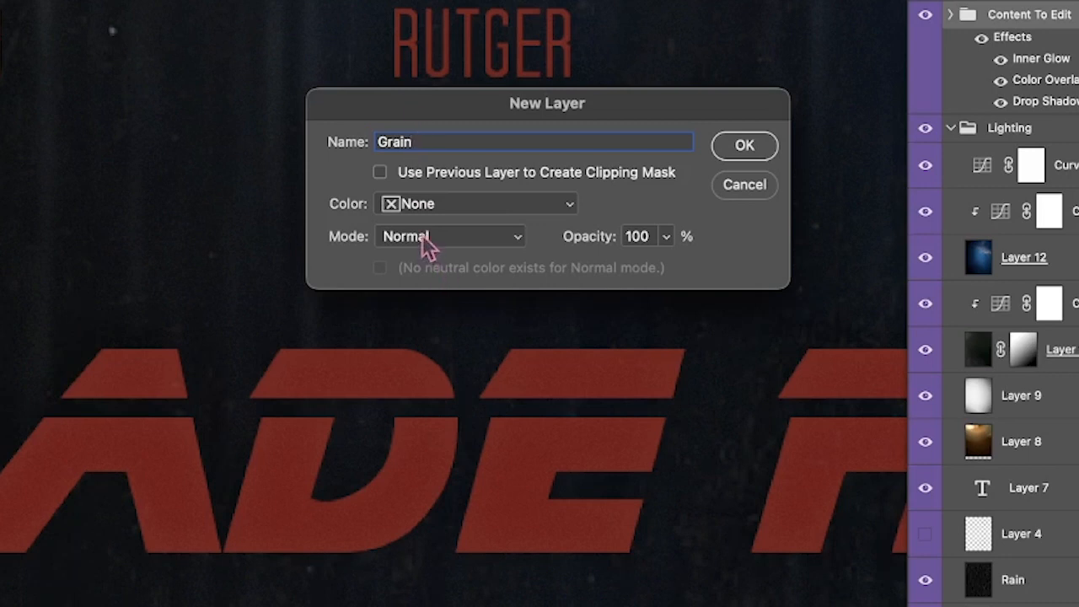
{"action": "left_click", "coordinate": [449, 236]}
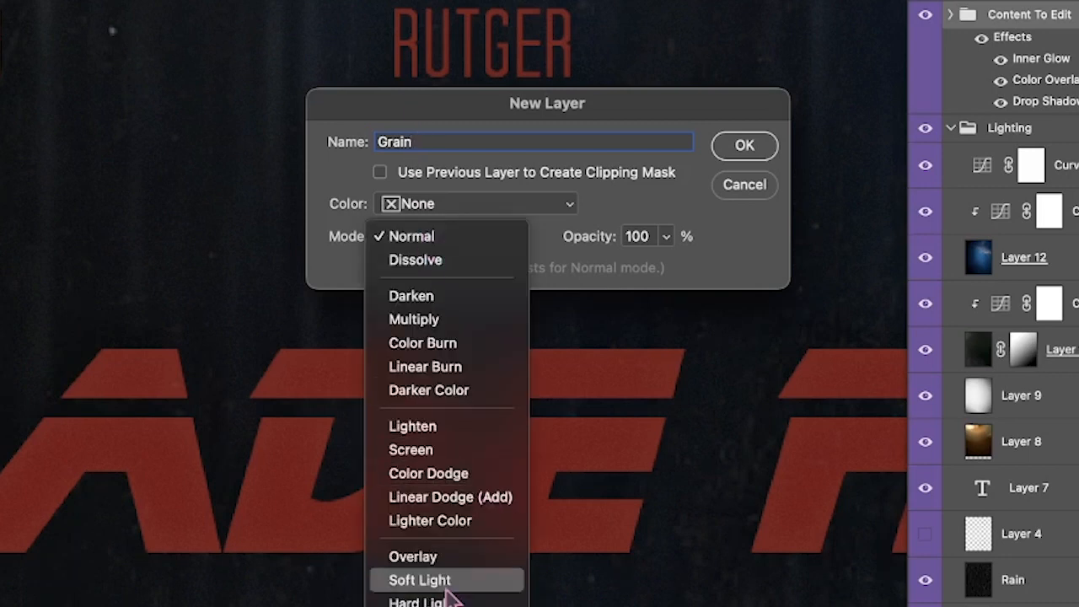
{"action": "left_click", "coordinate": [419, 579]}
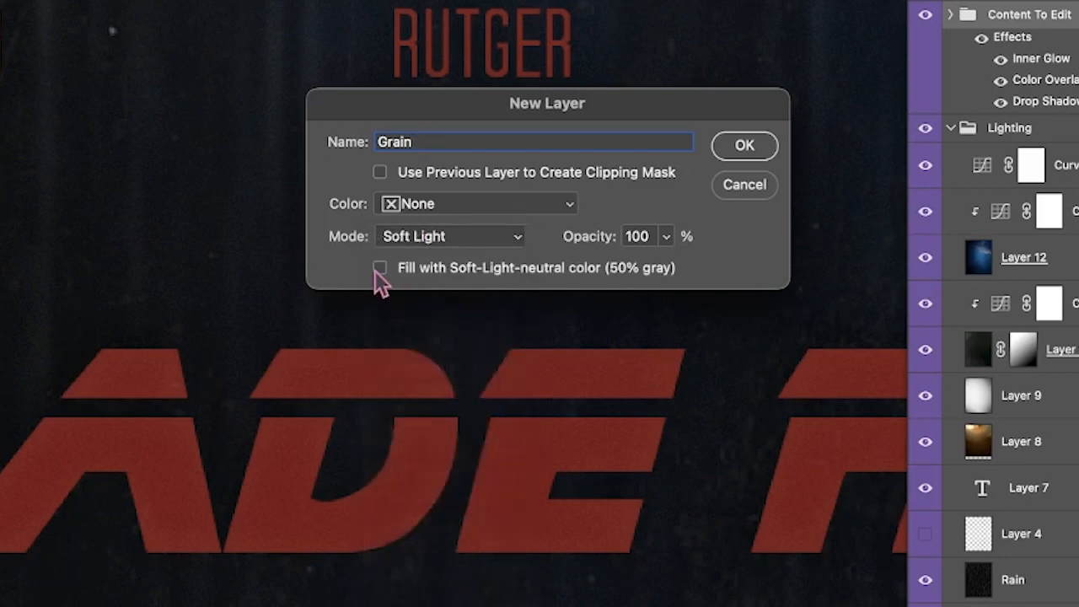
{"action": "left_click", "coordinate": [380, 267]}
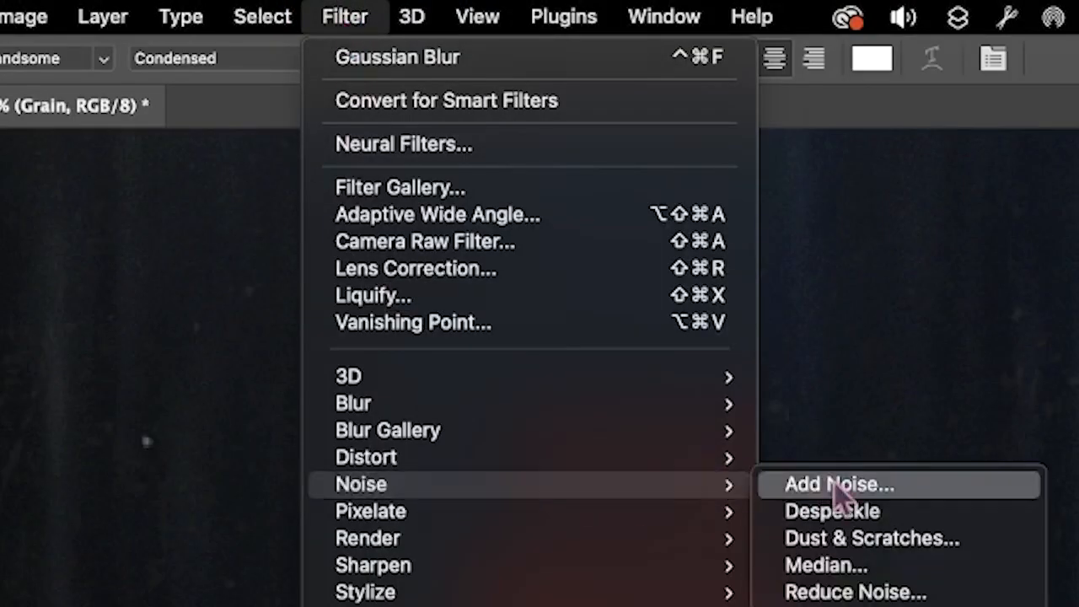
{"action": "left_click", "coordinate": [839, 484]}
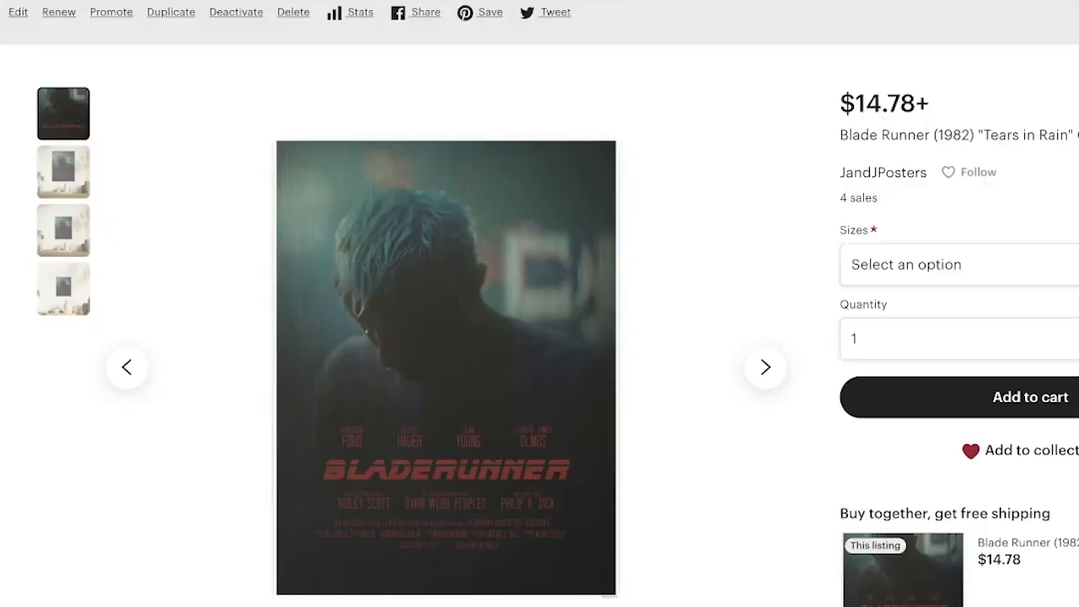
{"action": "mouse_move", "coordinate": [154, 202]}
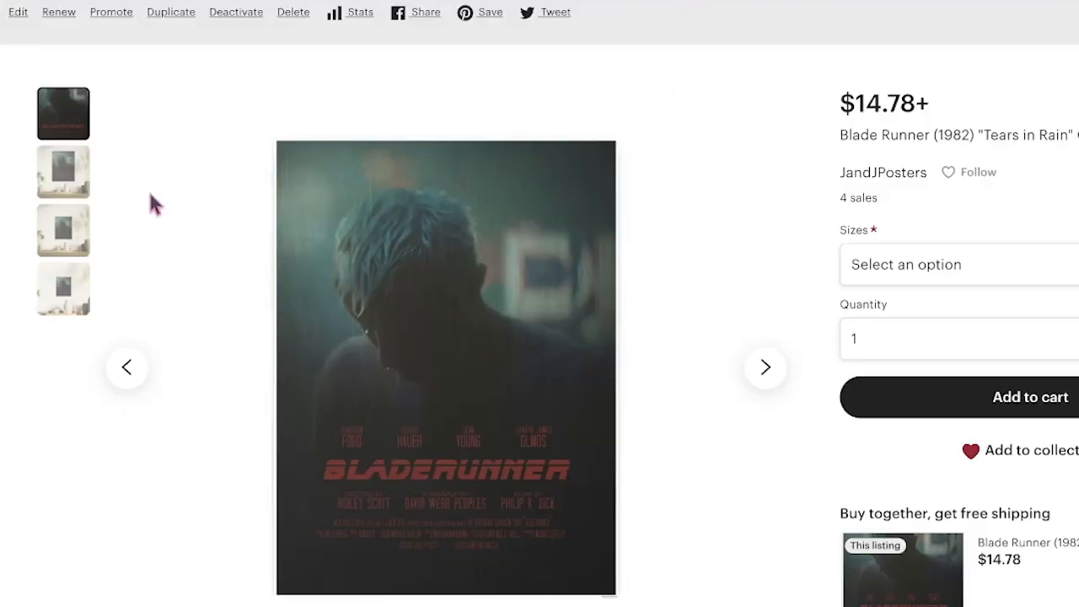